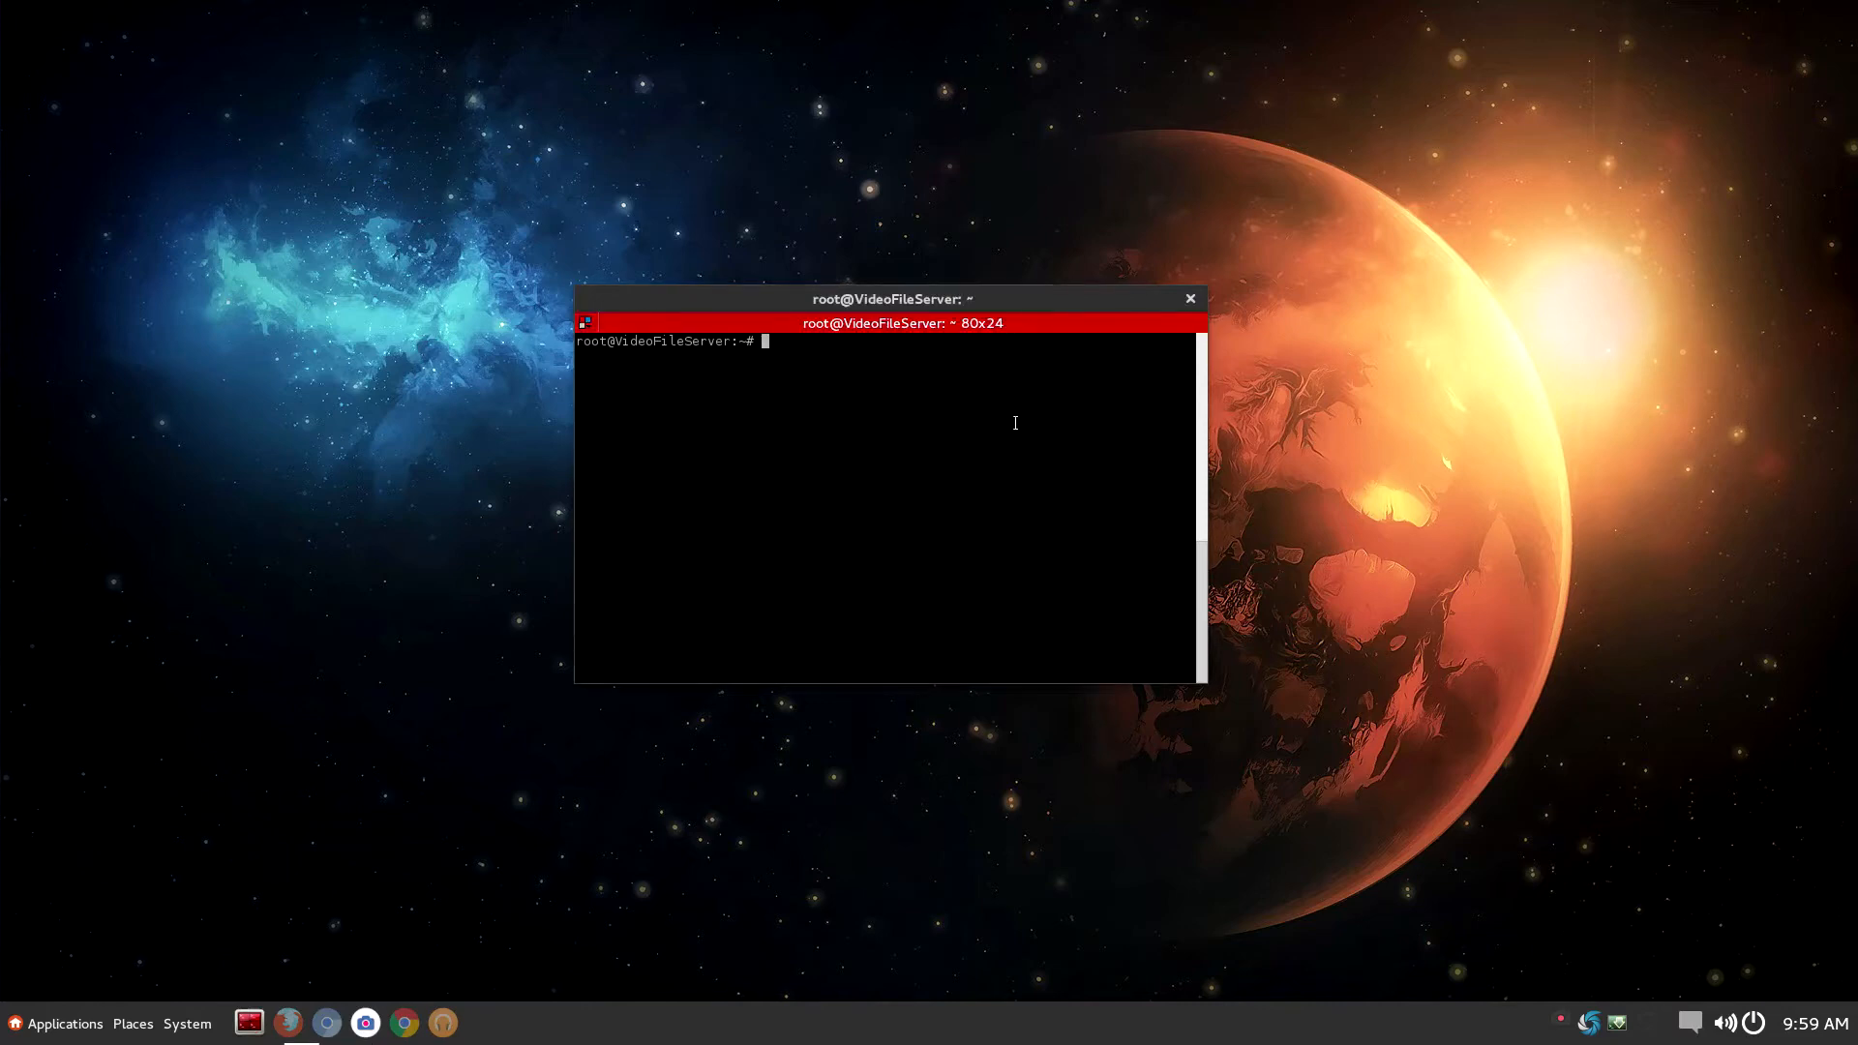
Drag the terminal window larger, from 80x24 to 111x36 characters
drag(1206, 685, 1384, 800)
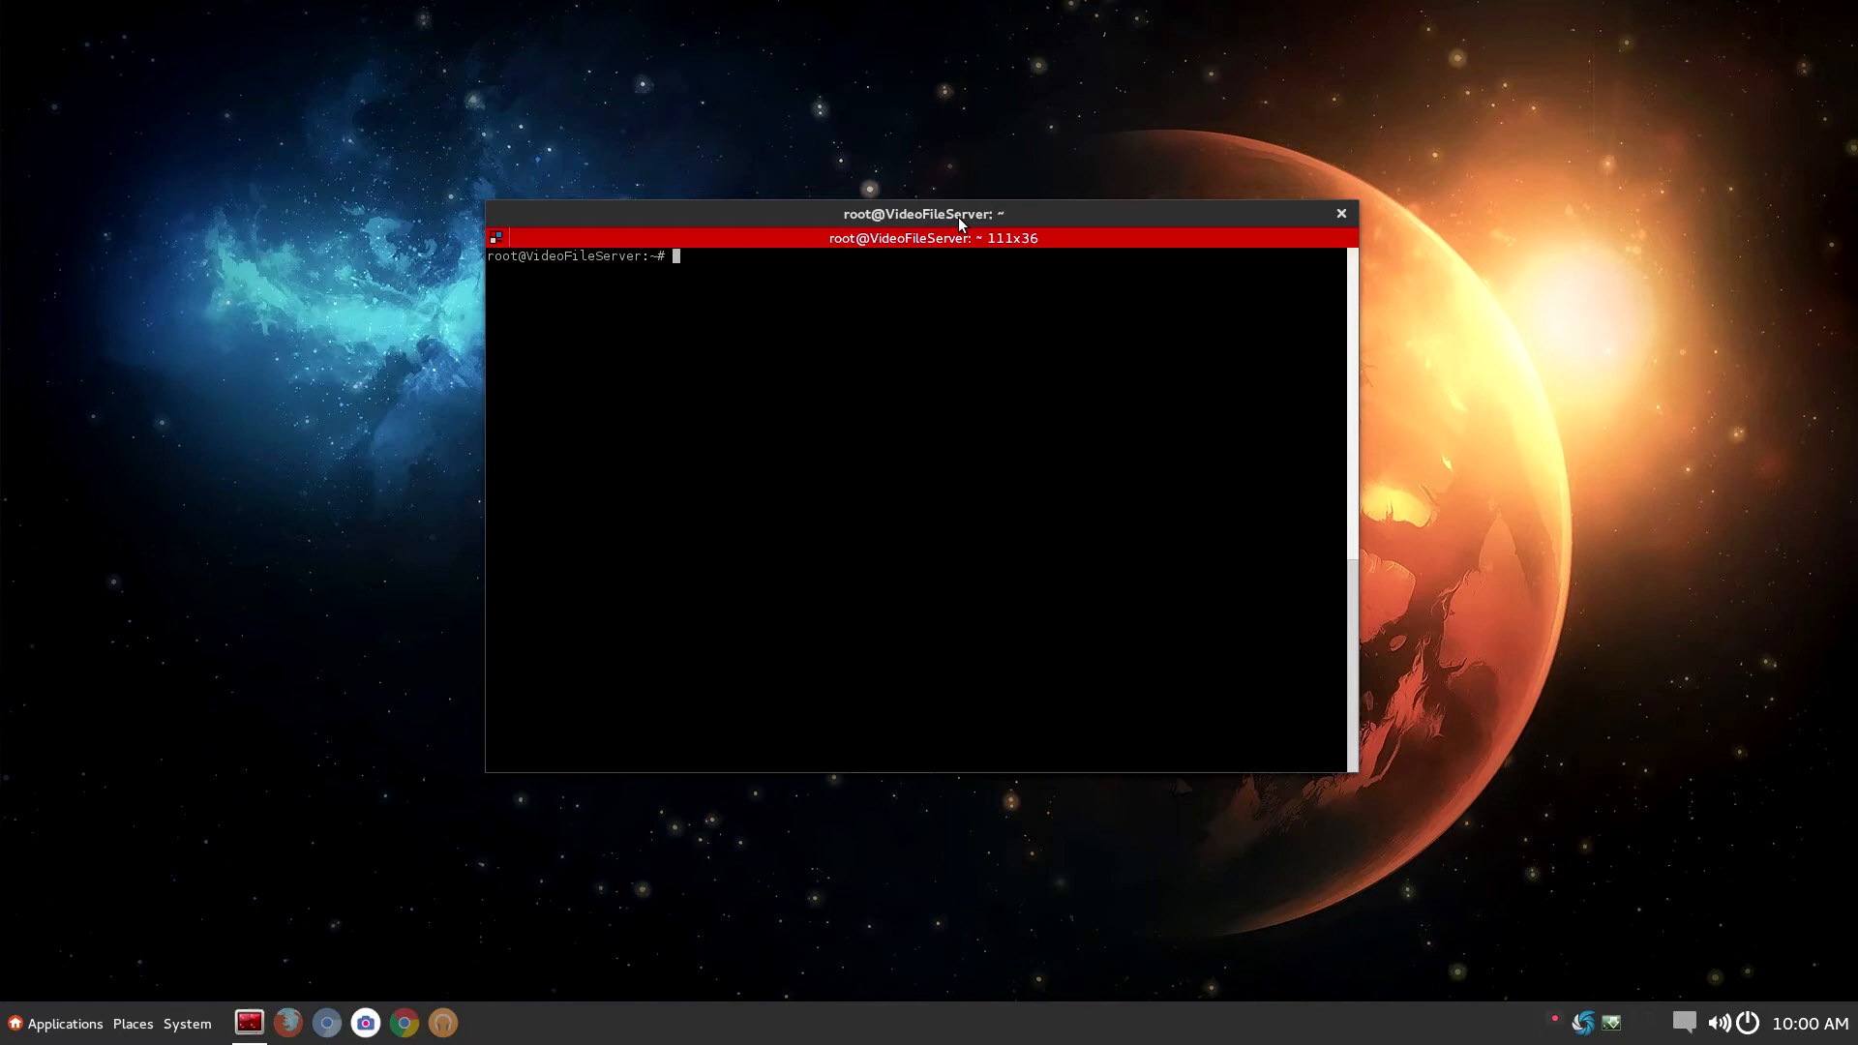
Run 'sudo apt-get install htop' so htop 1.0.2-3 is set up
text(sudo apt-get install)
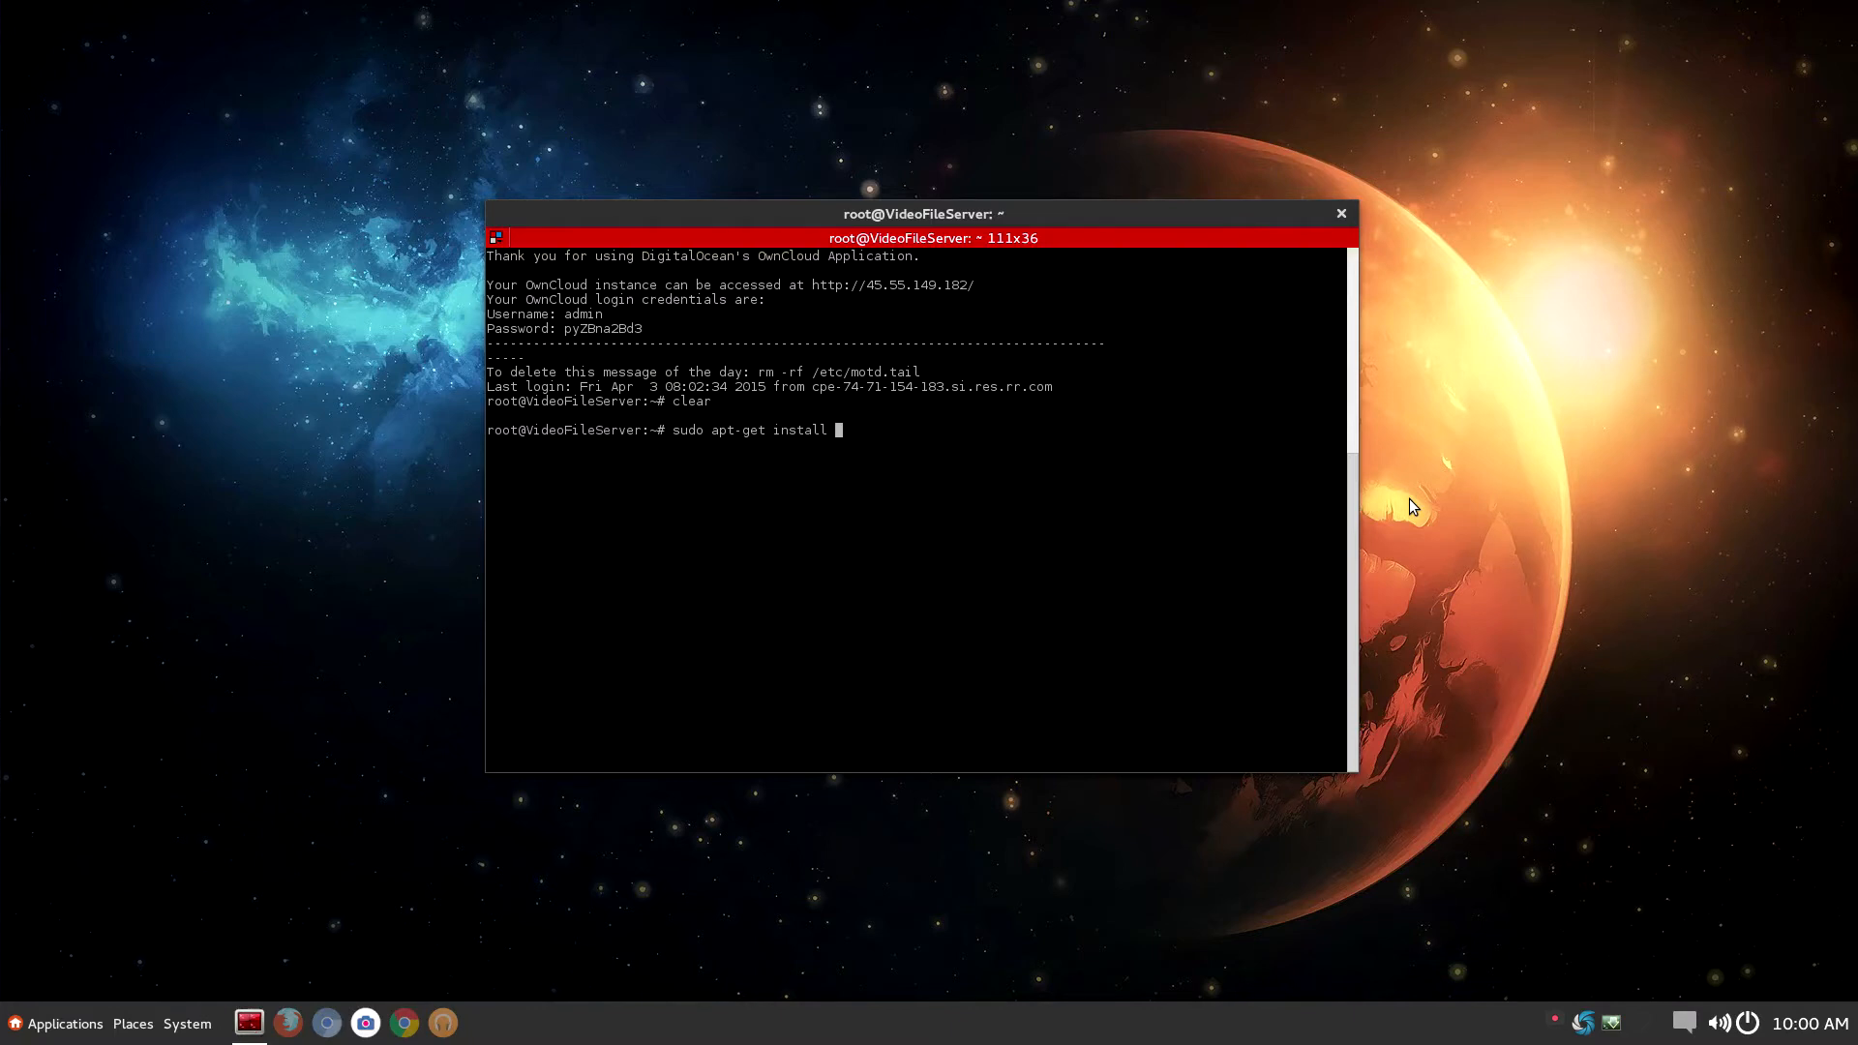
text(htop)
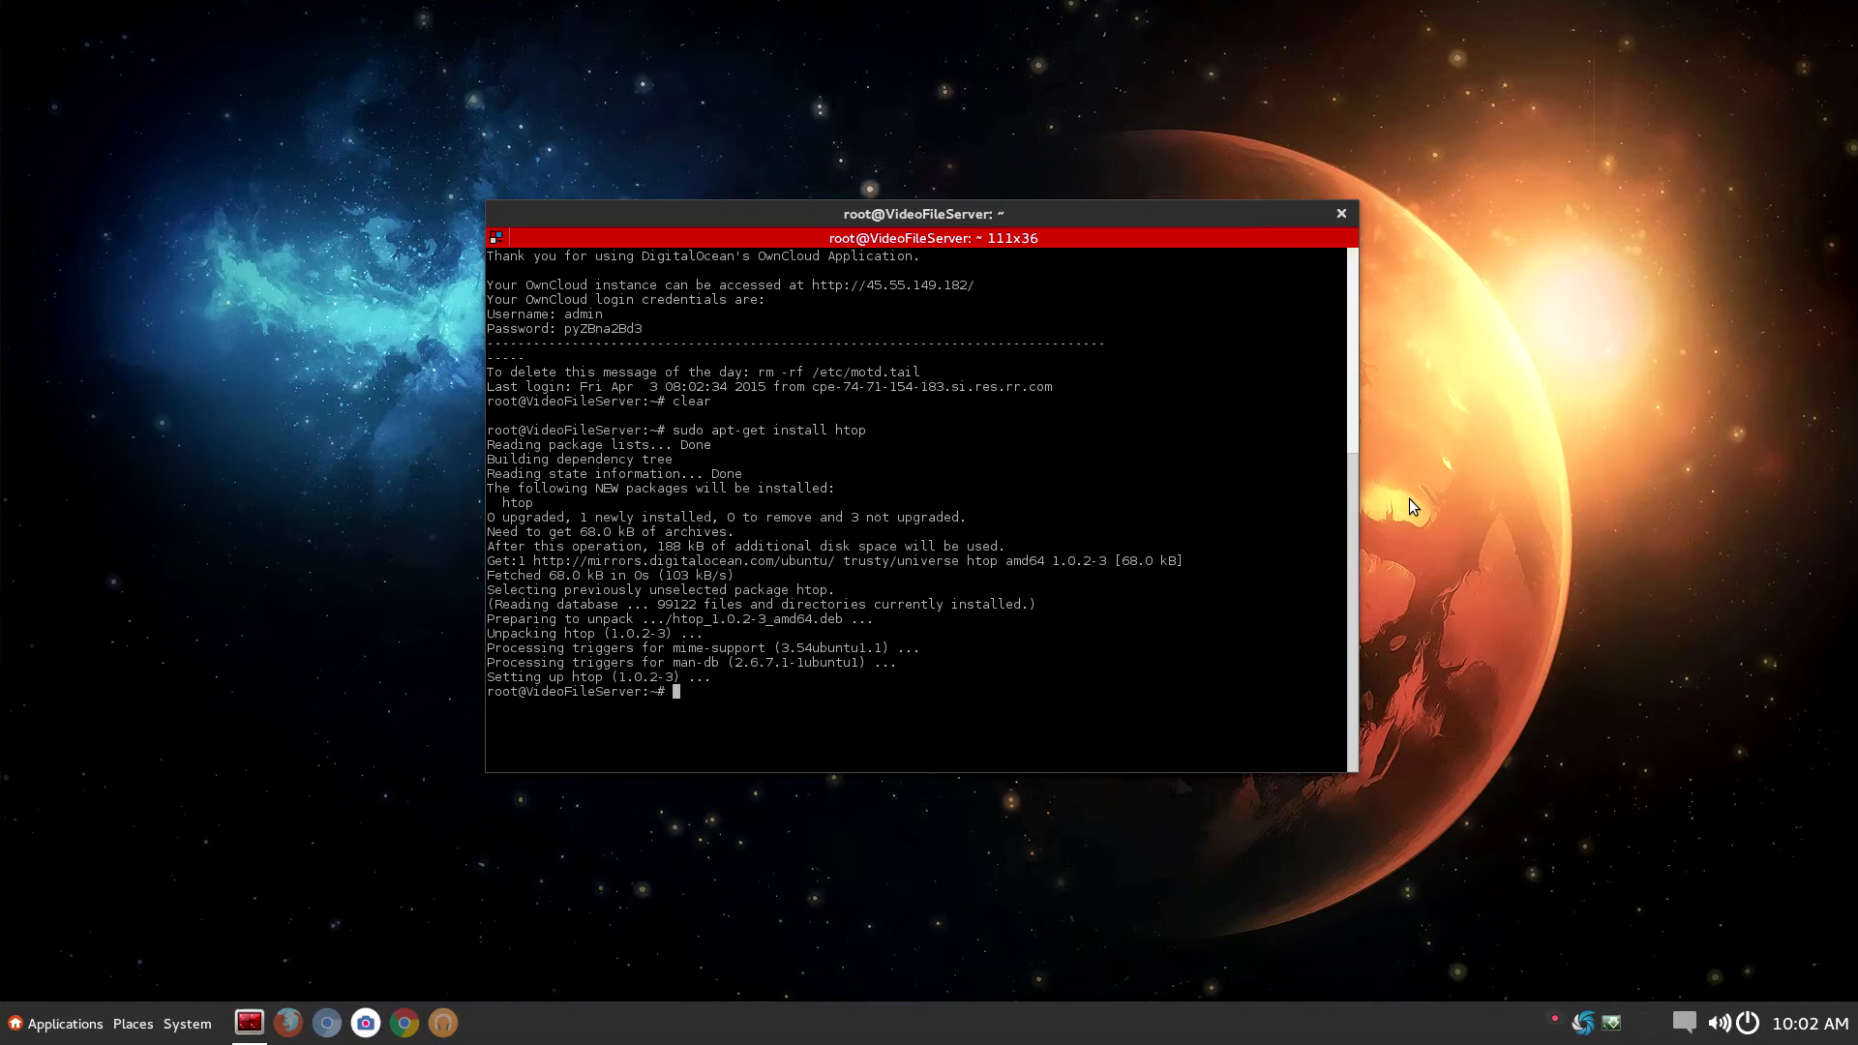
Run the intermediate sudo commands and clear the screen, leaving a new sudo command started
text(sudo)
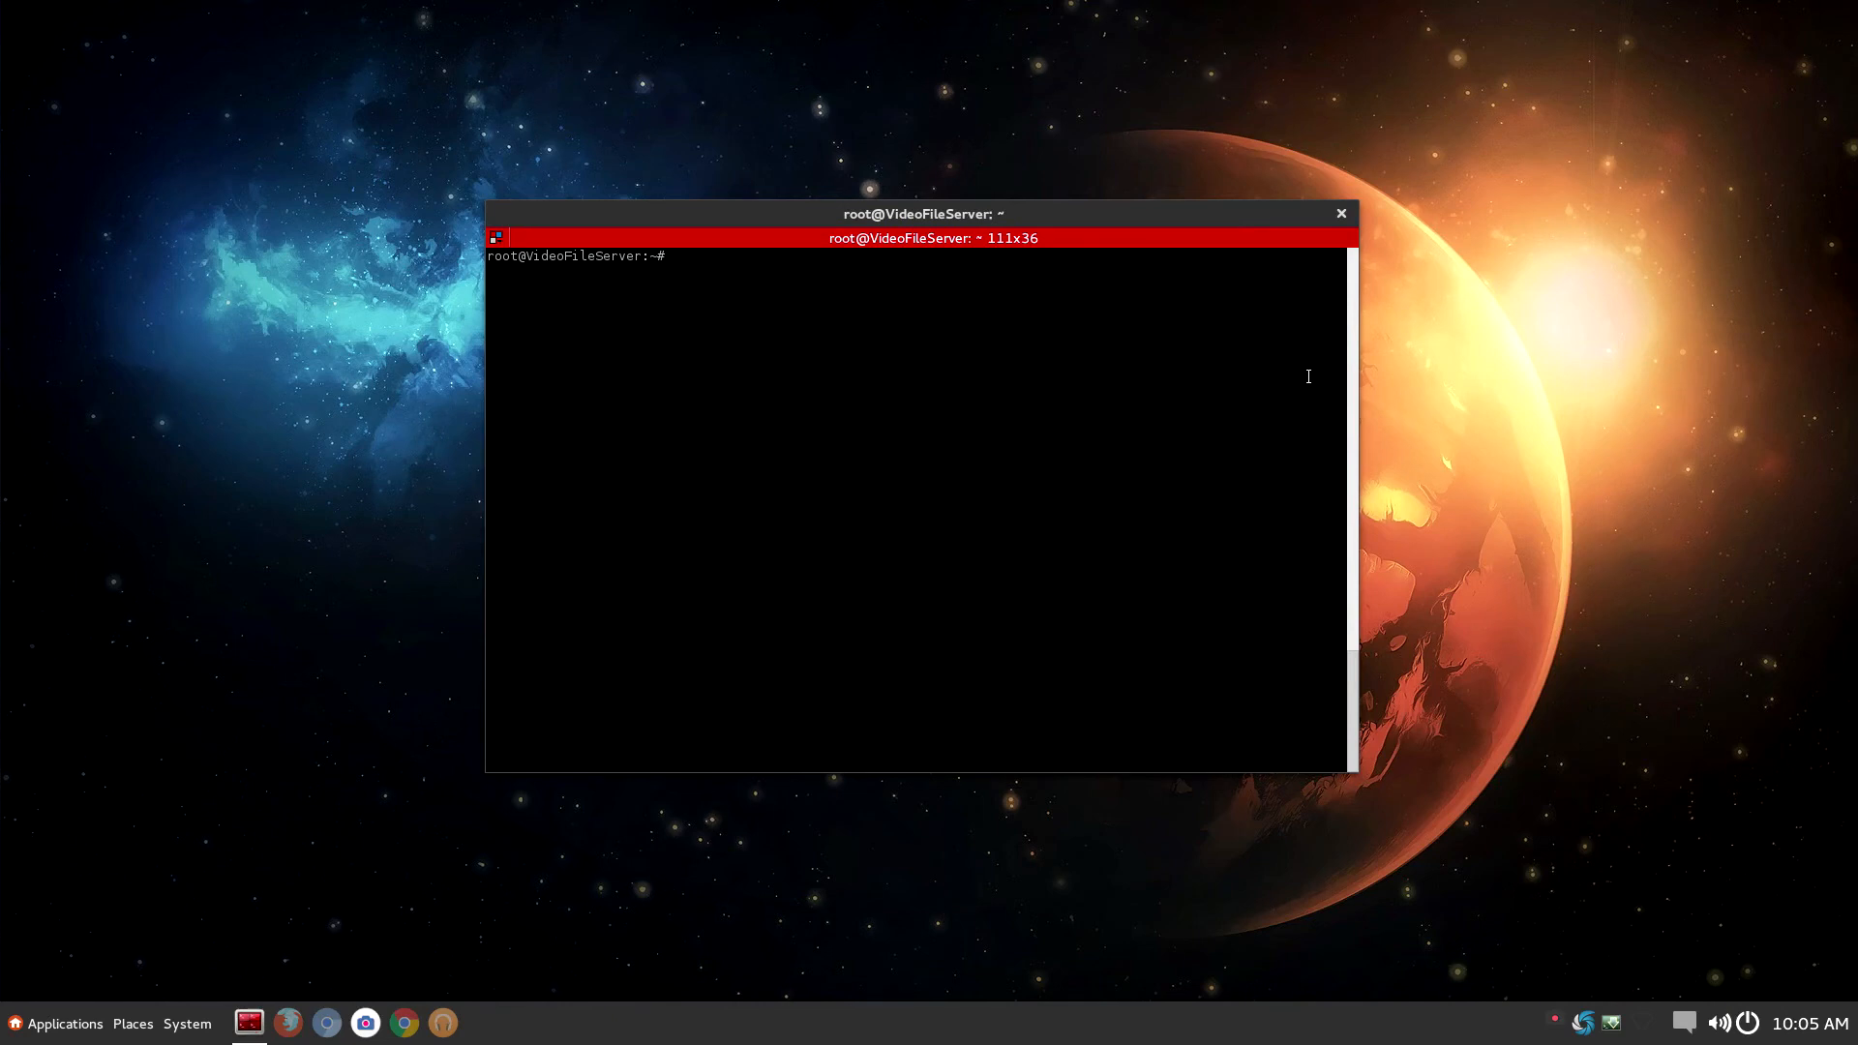
text(sudo)
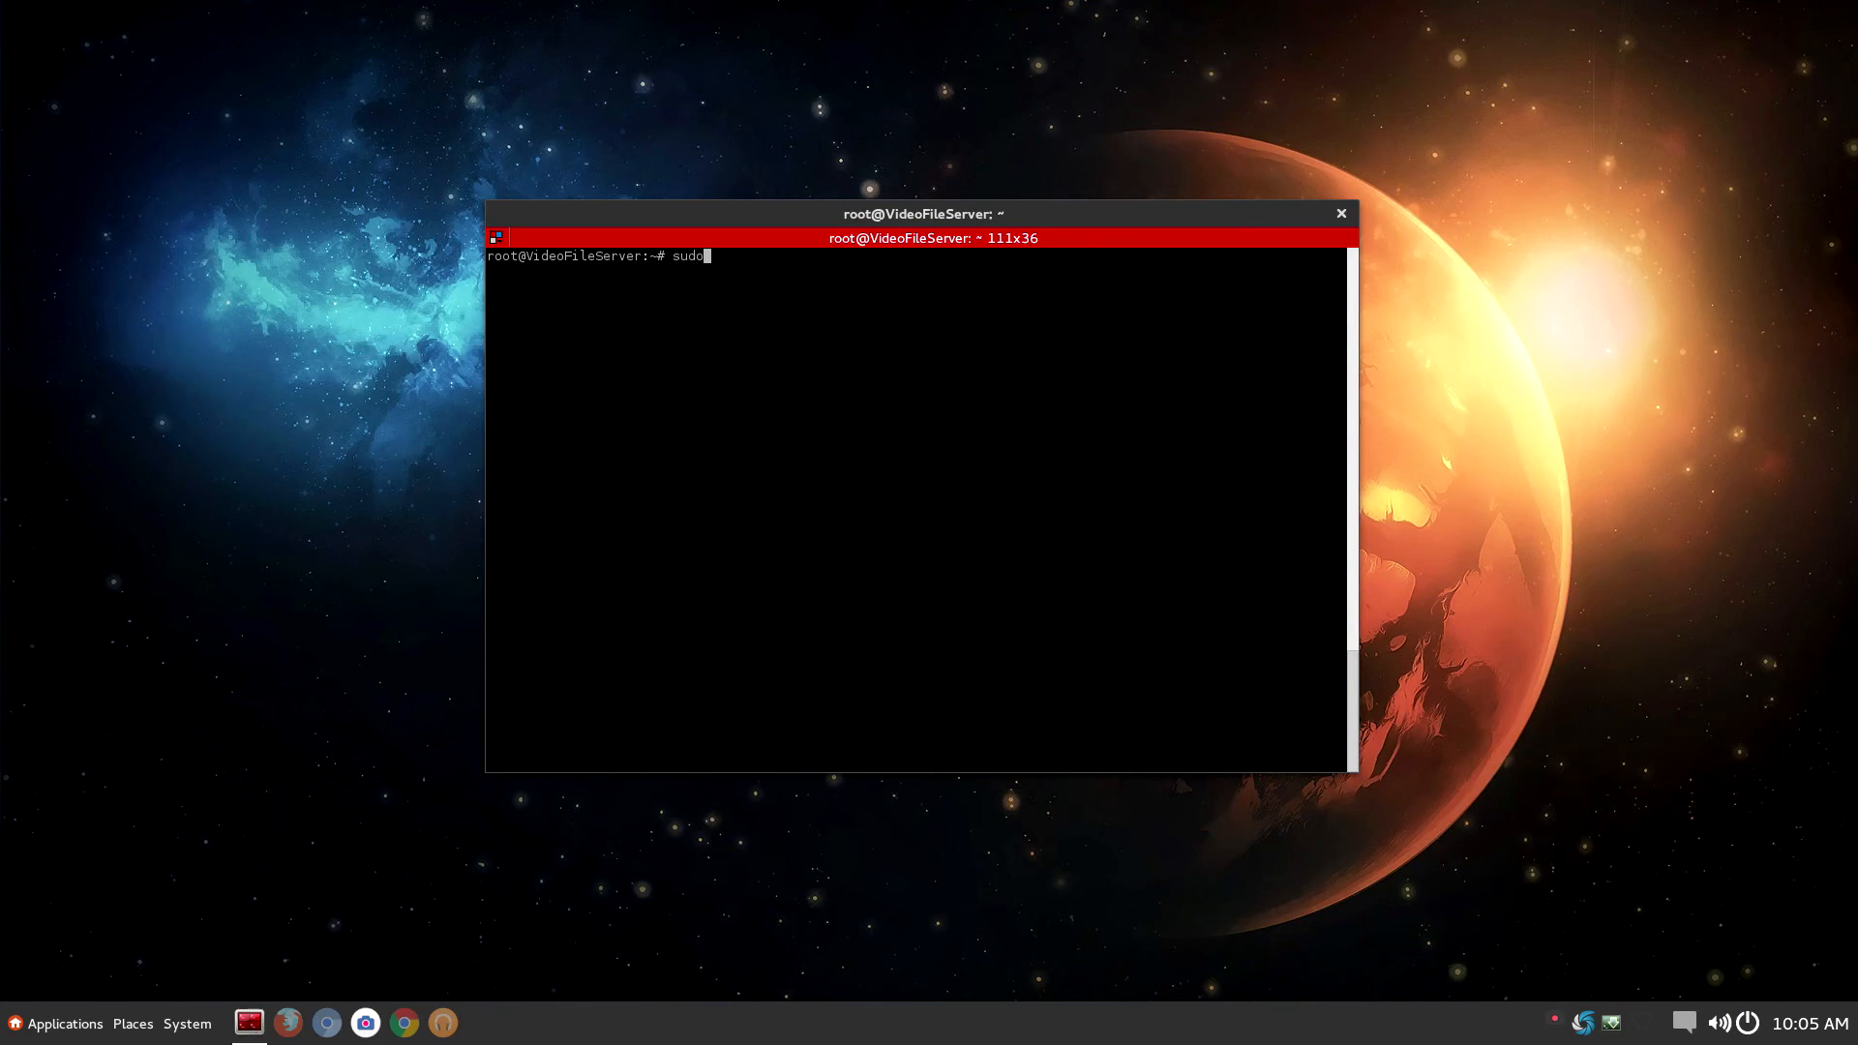
Run 'sudo apt-get remove htop', cancel the first prompt with Ctrl+C, rerun and answer y
text(apt-get re)
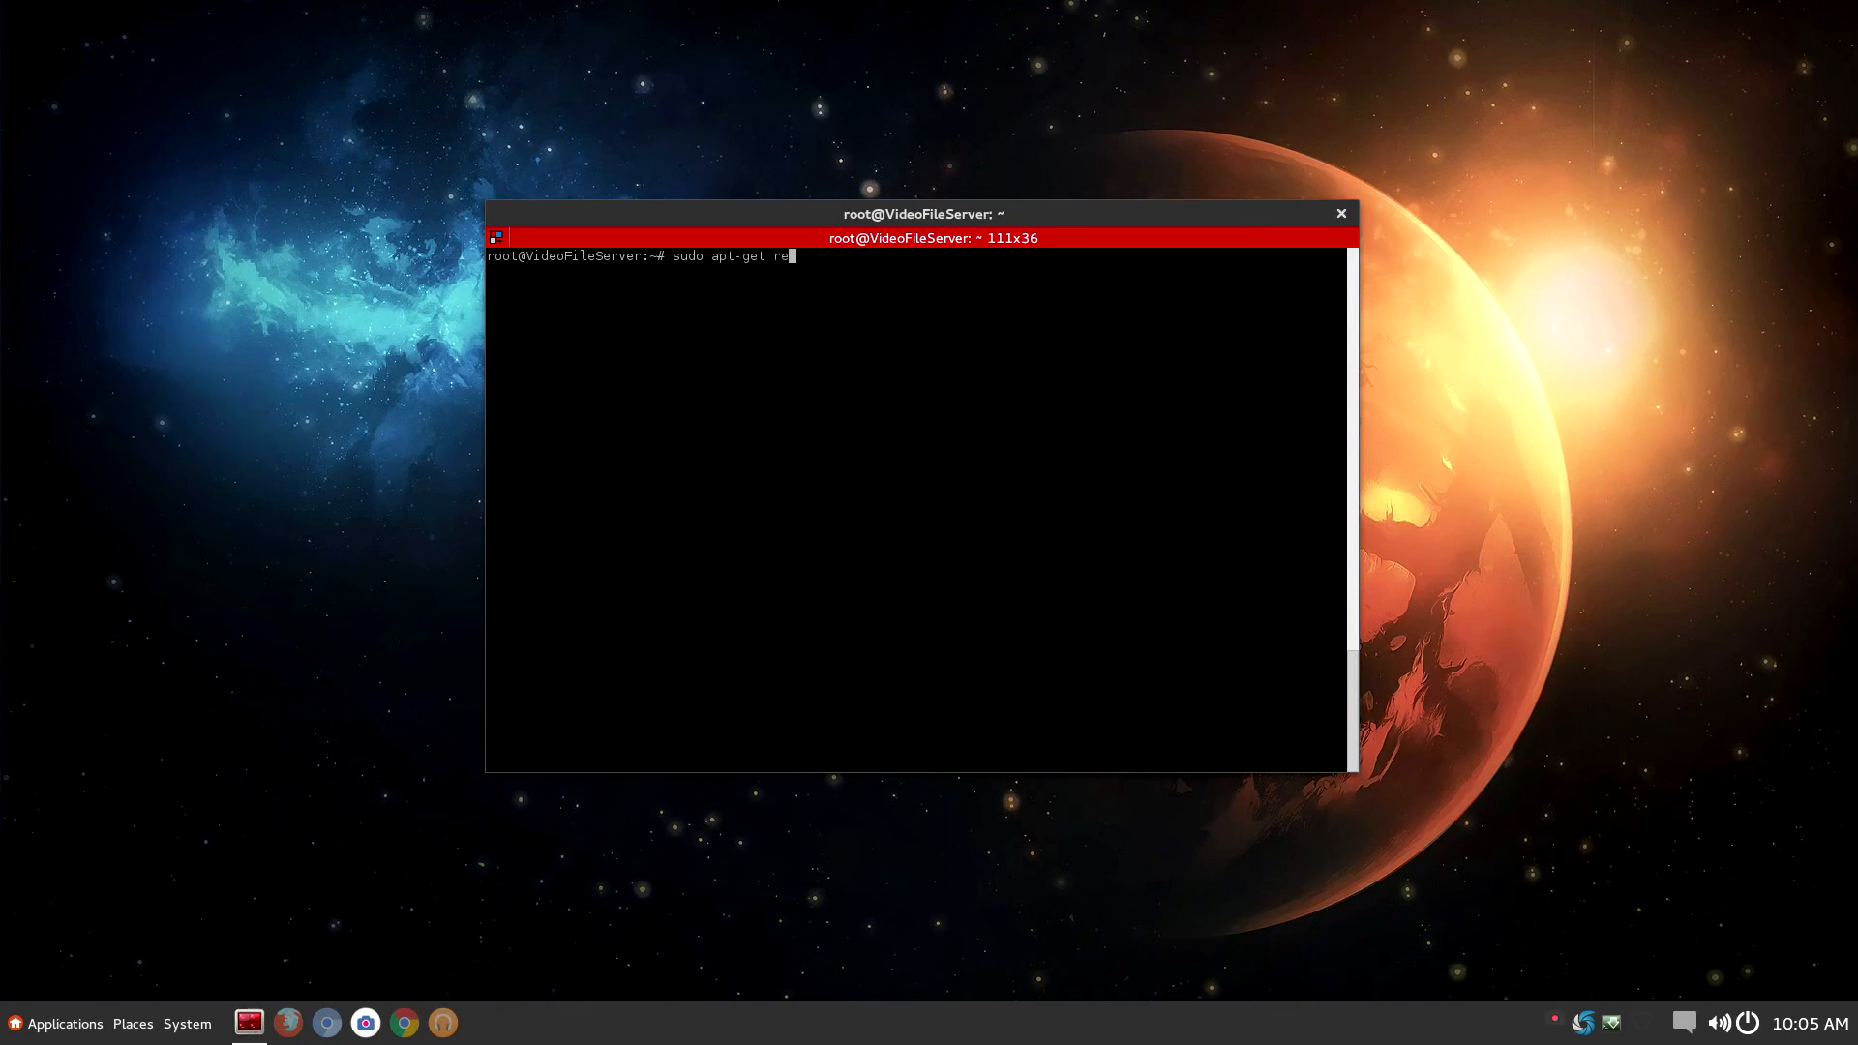
text(m)
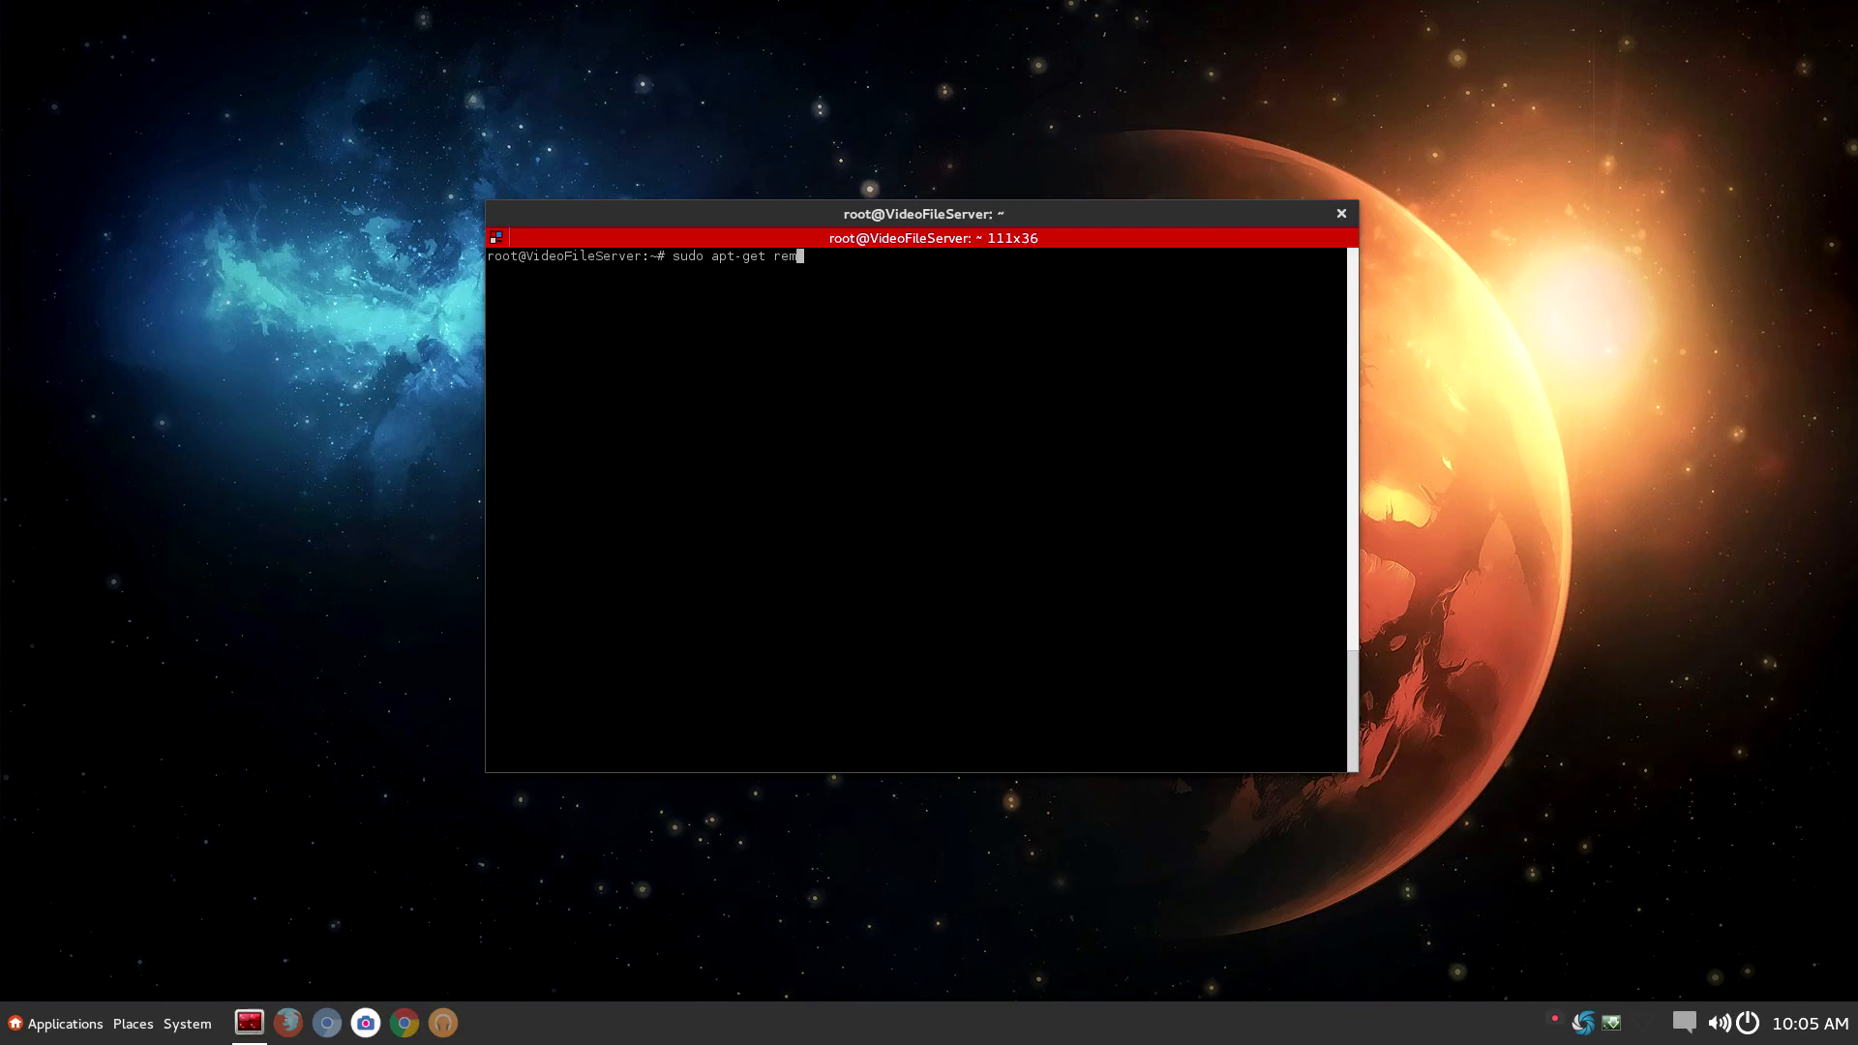
text(ove htop)
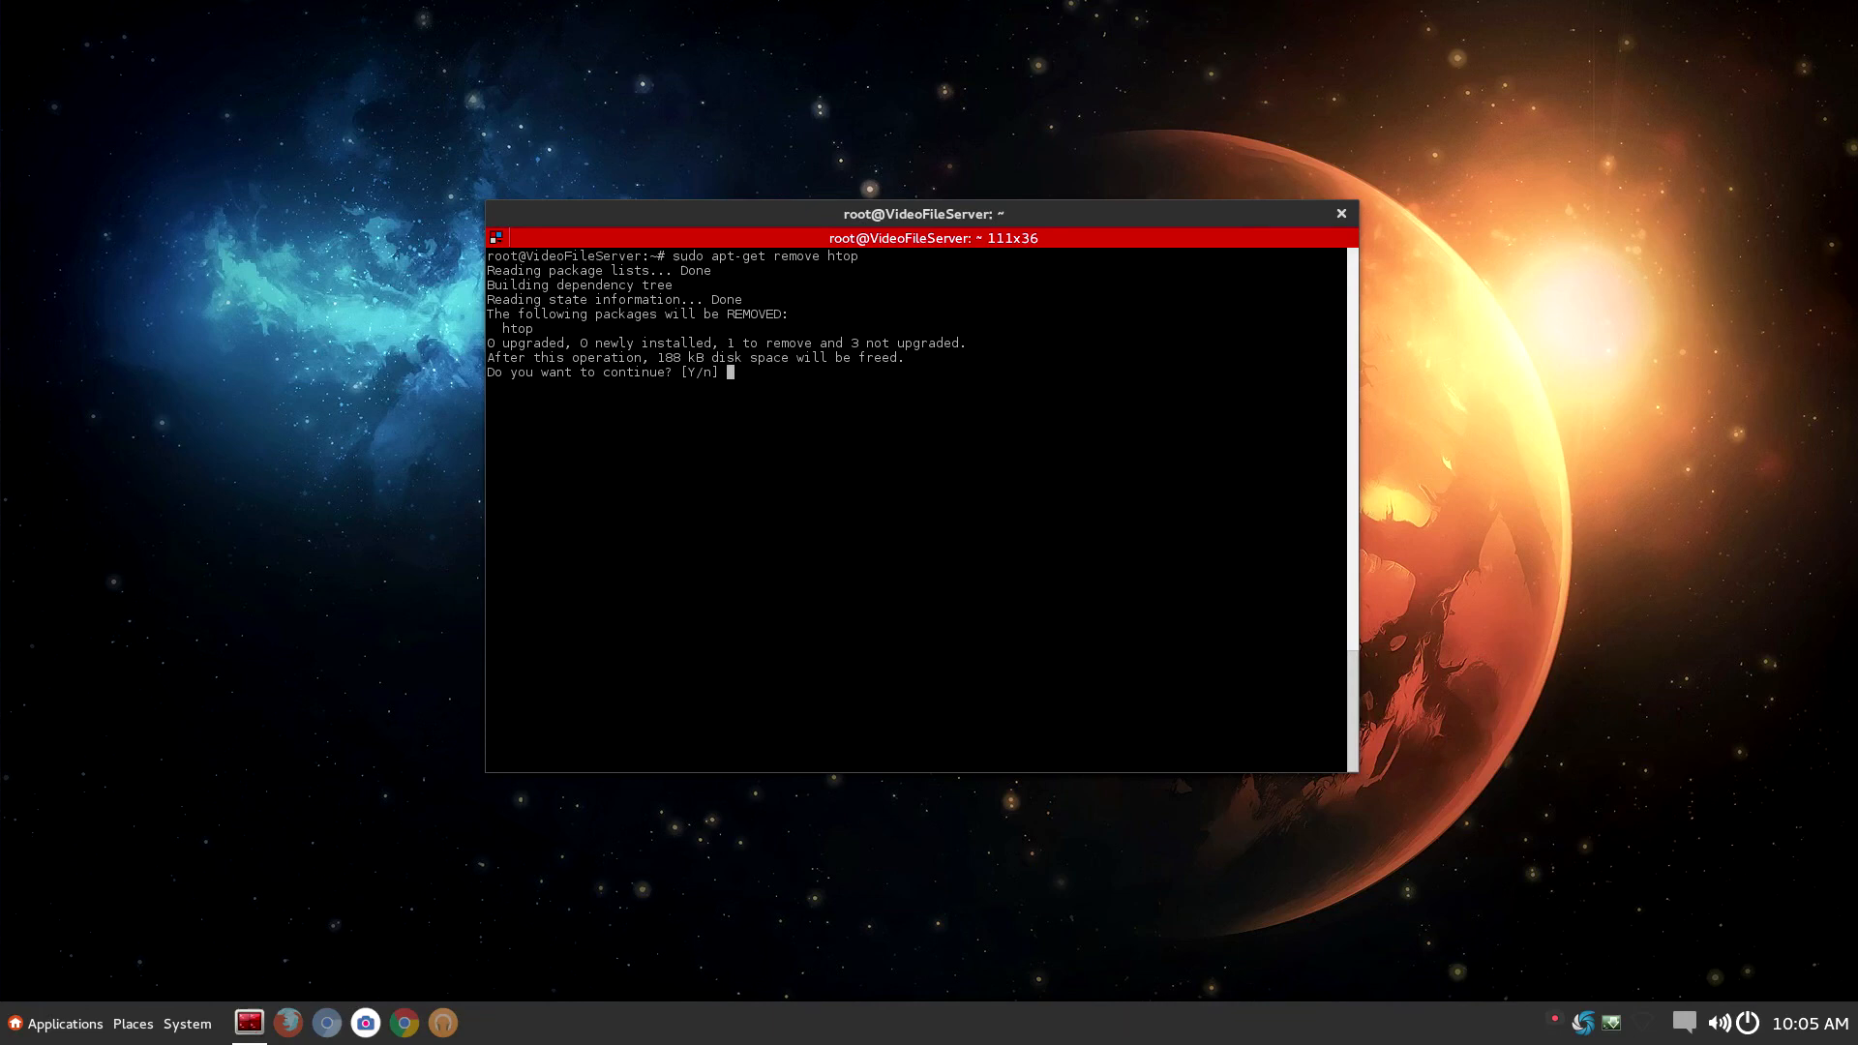
key(ctrl+c)
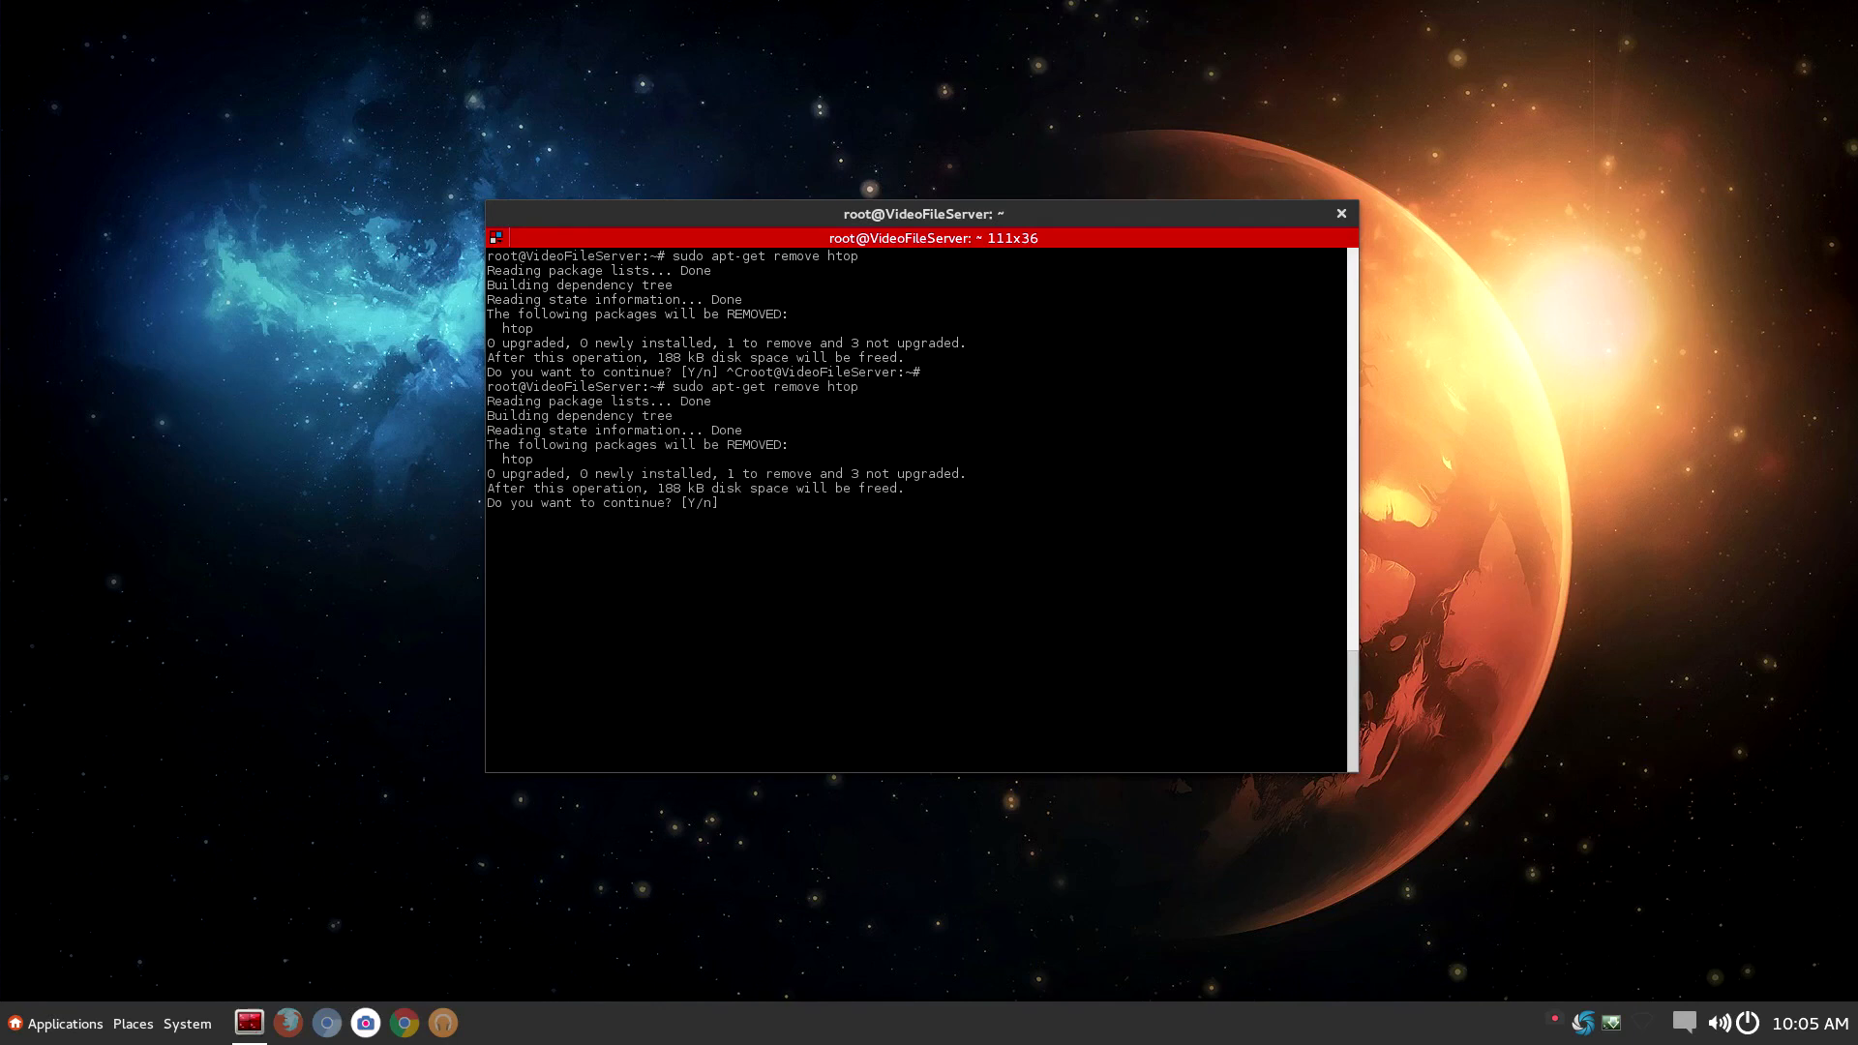
text(y)
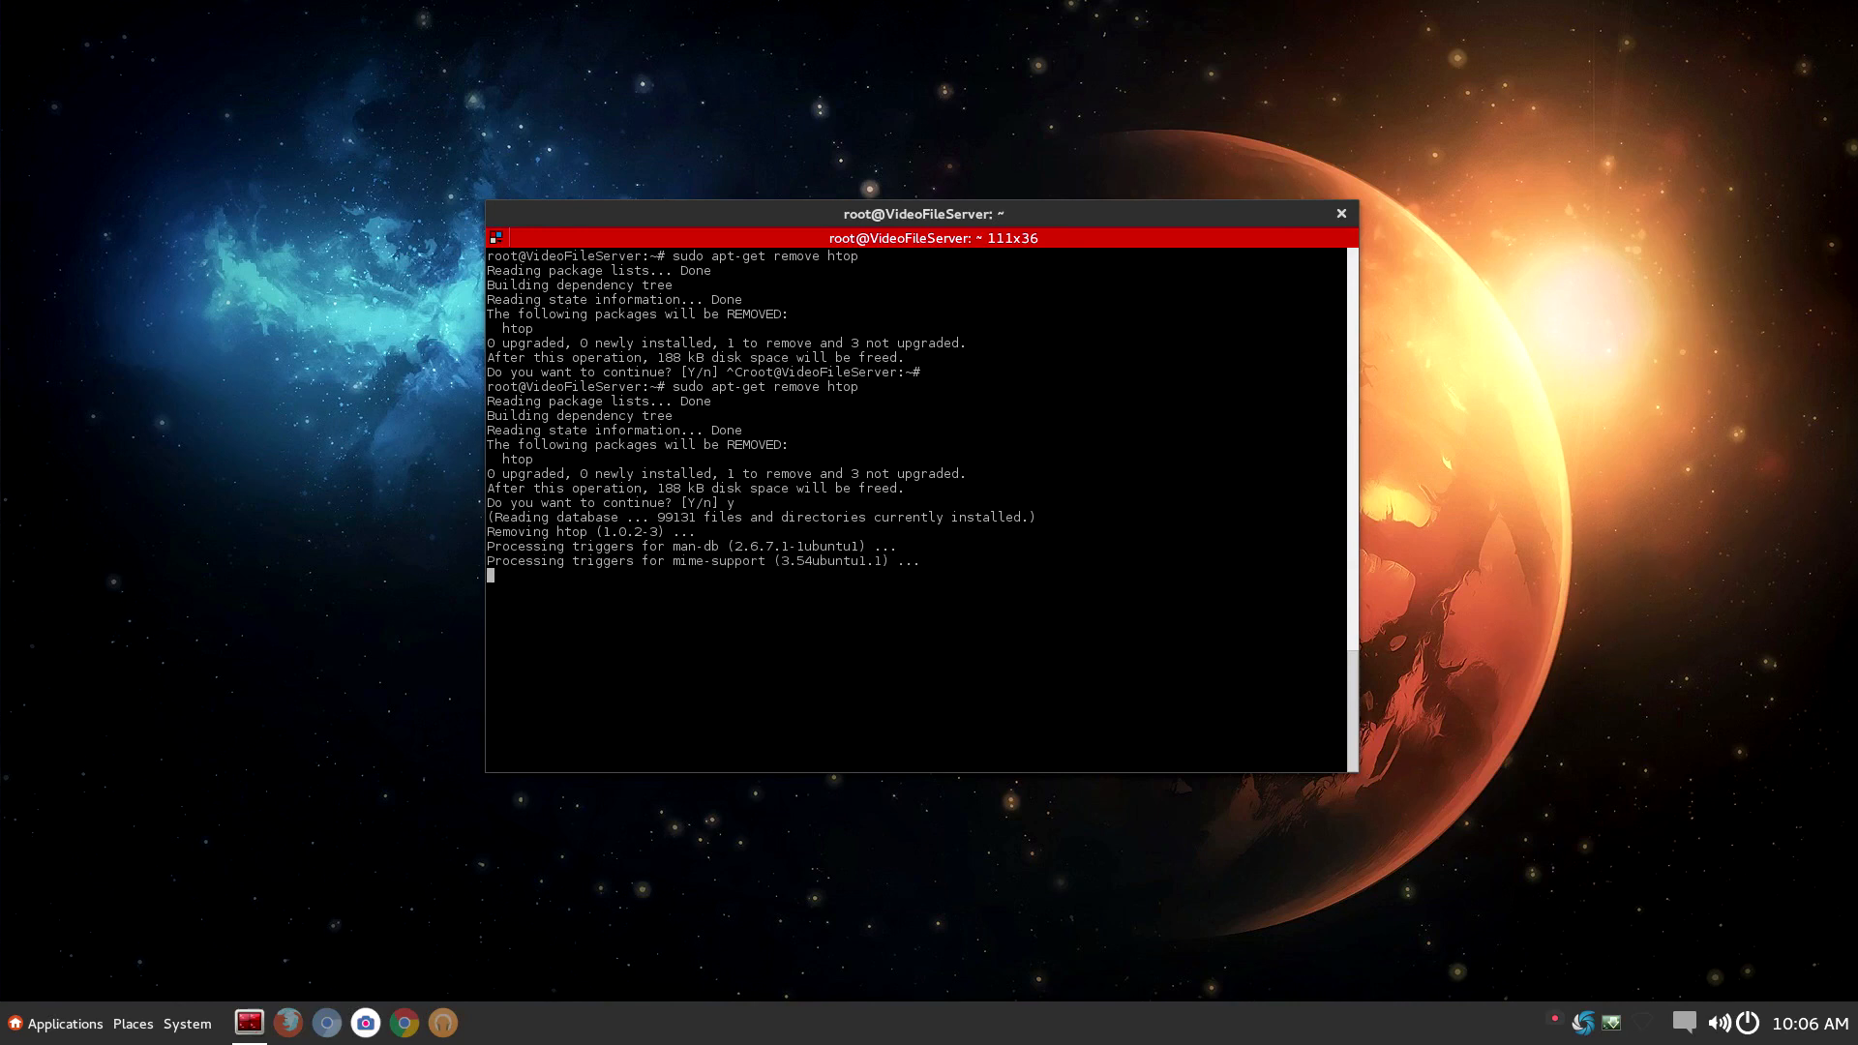